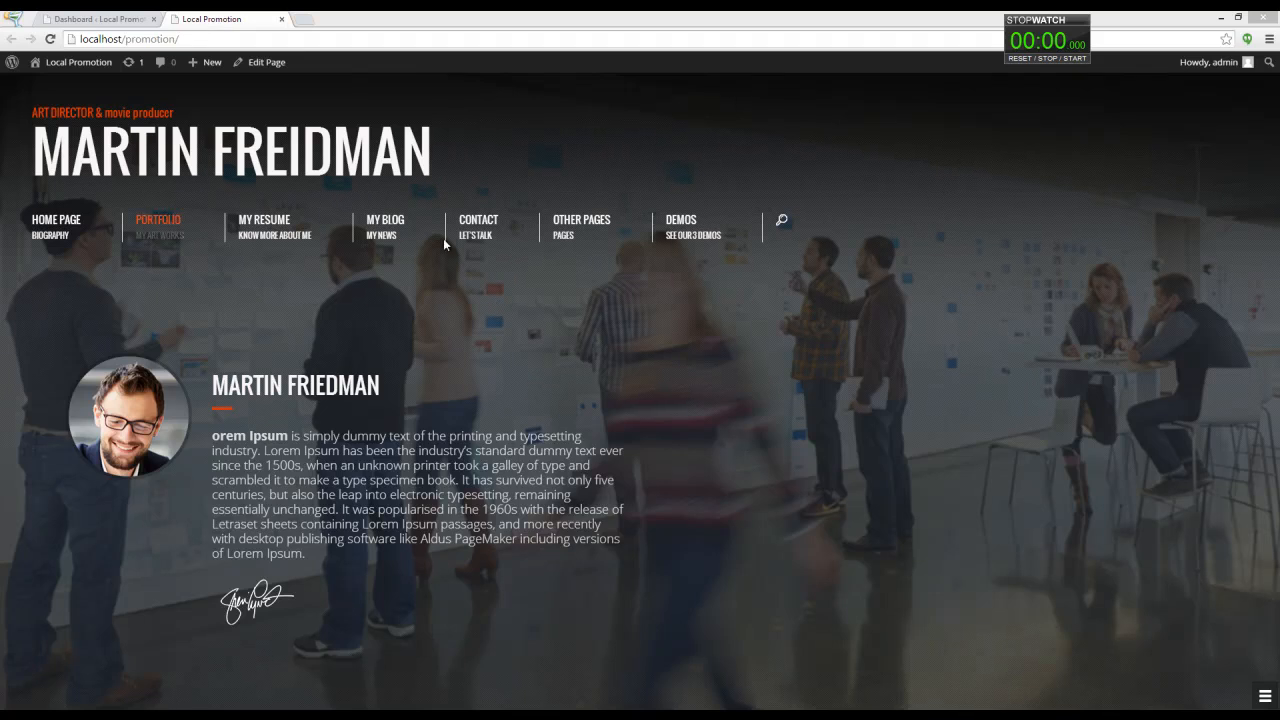
mouse_move(714, 257)
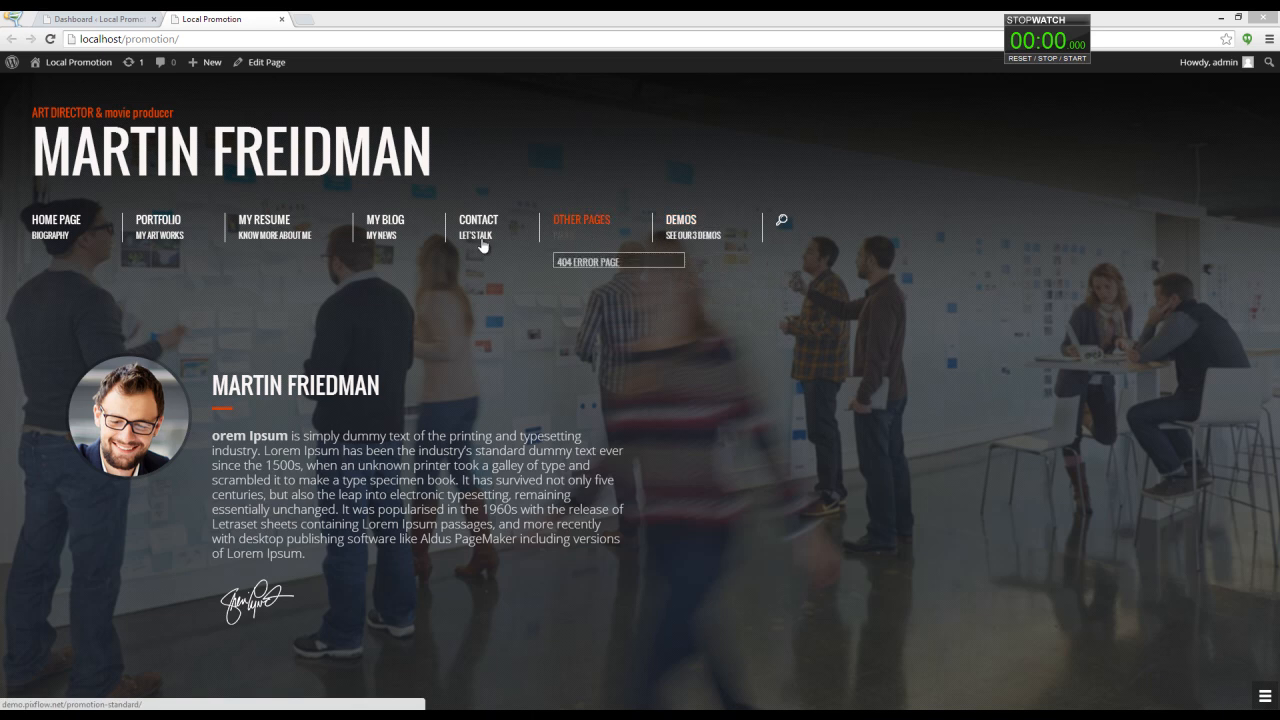
Go from the admin dashboard to Appearance > Menus, showing the Promotion menu.
left_click(95, 18)
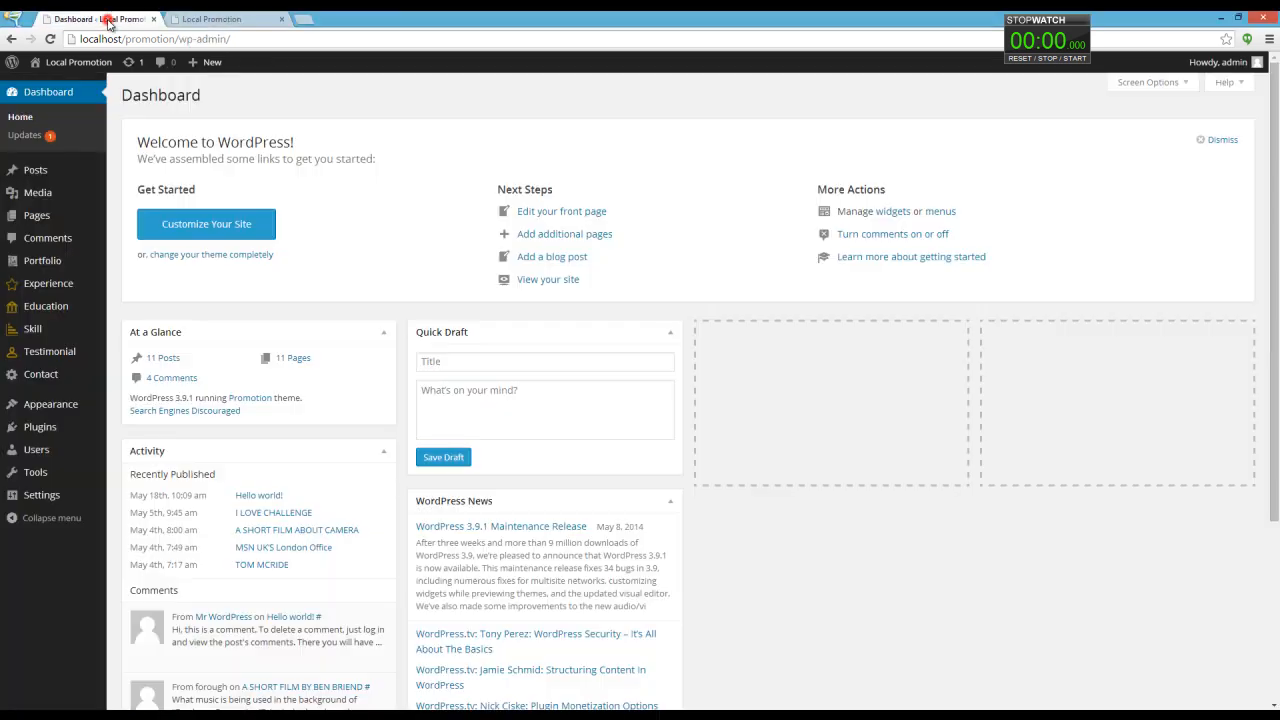
mouse_move(290, 251)
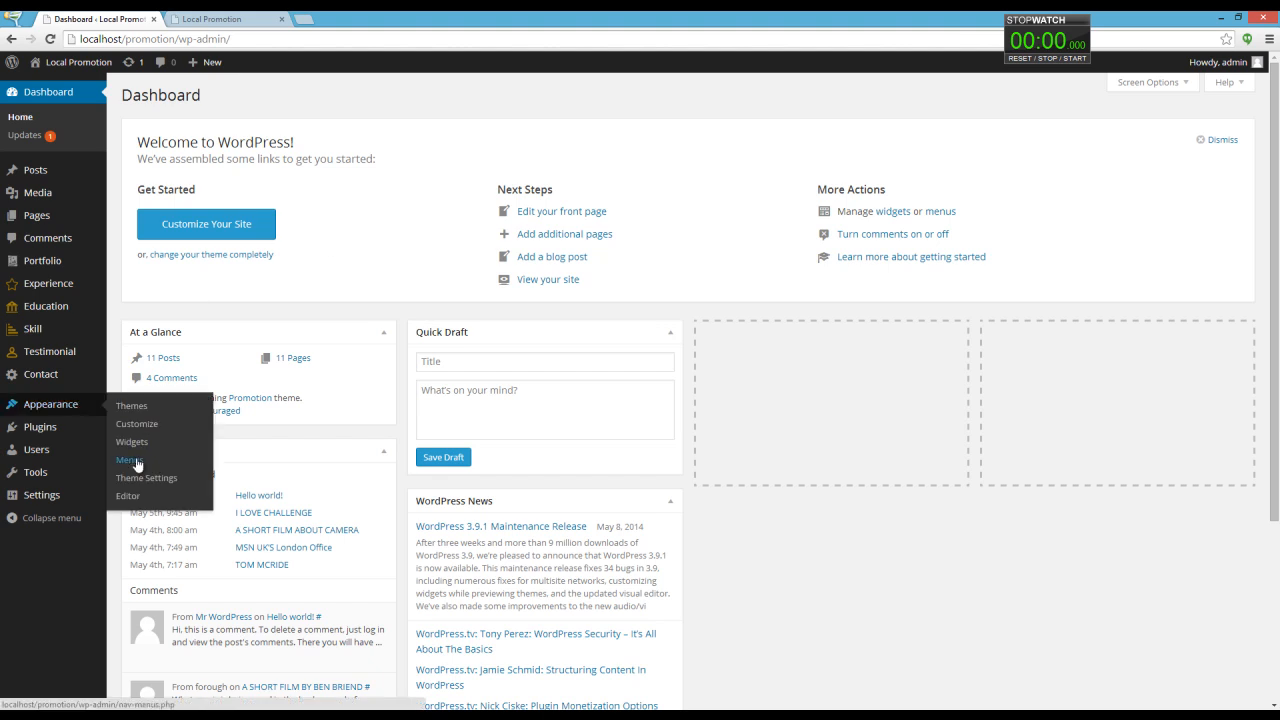
left_click(130, 459)
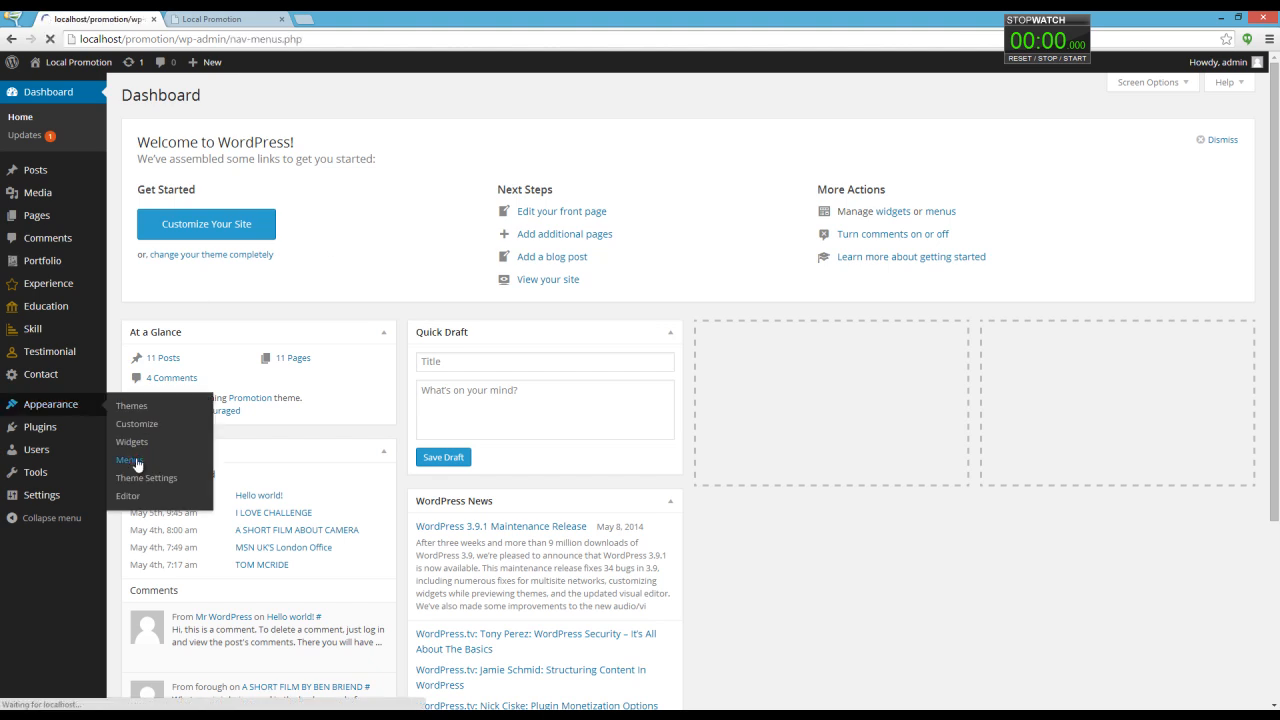
left_click(129, 459)
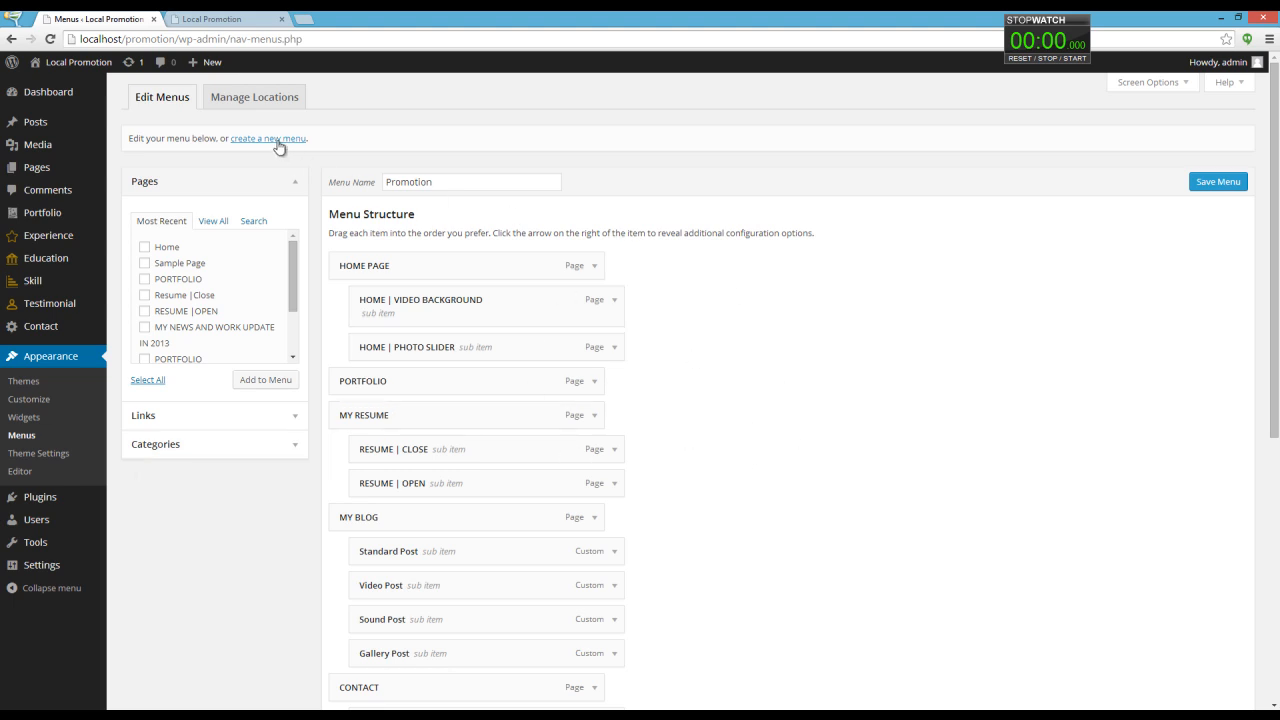
Create a new menu named 'My custom menu'.
left_click(267, 138)
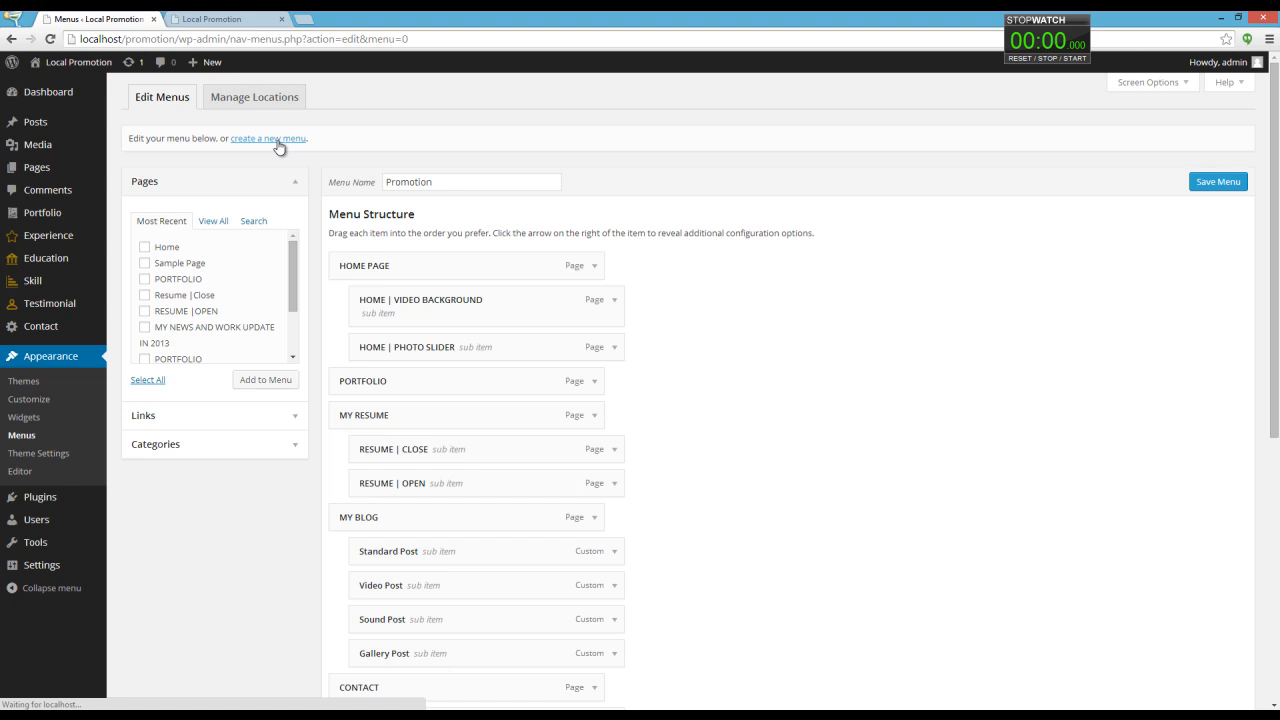
left_click(267, 138)
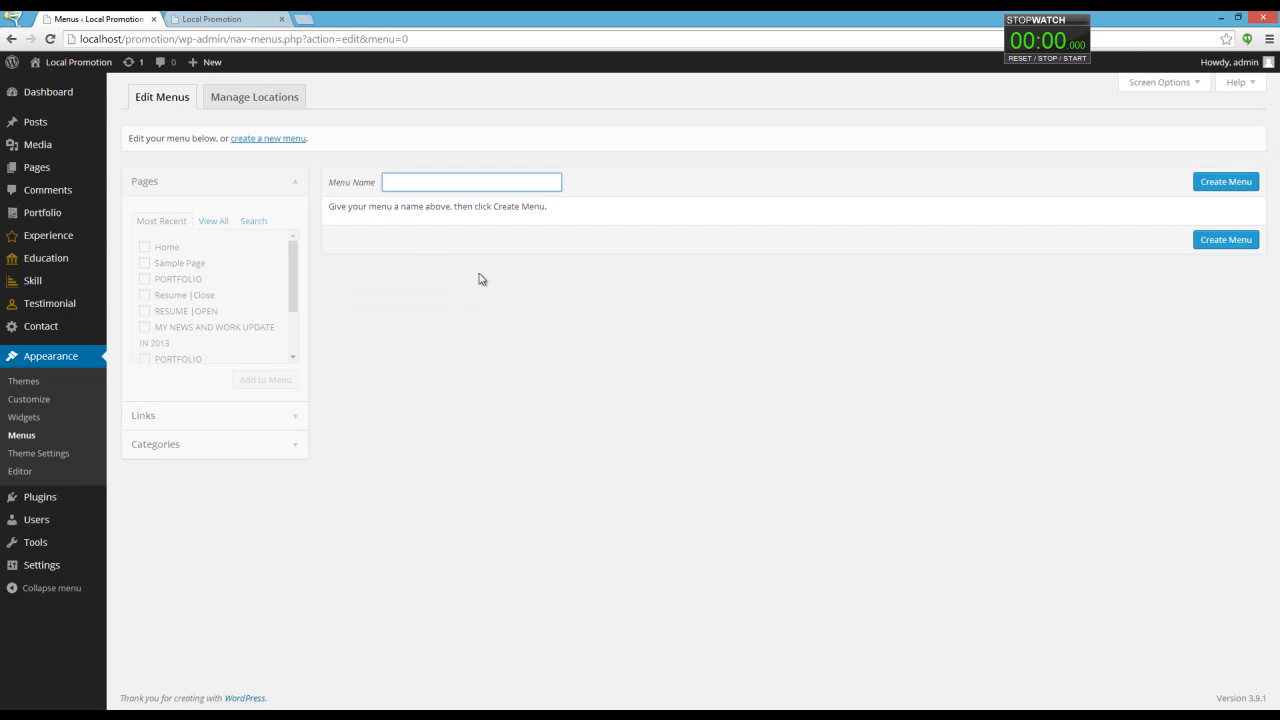
type("My cust")
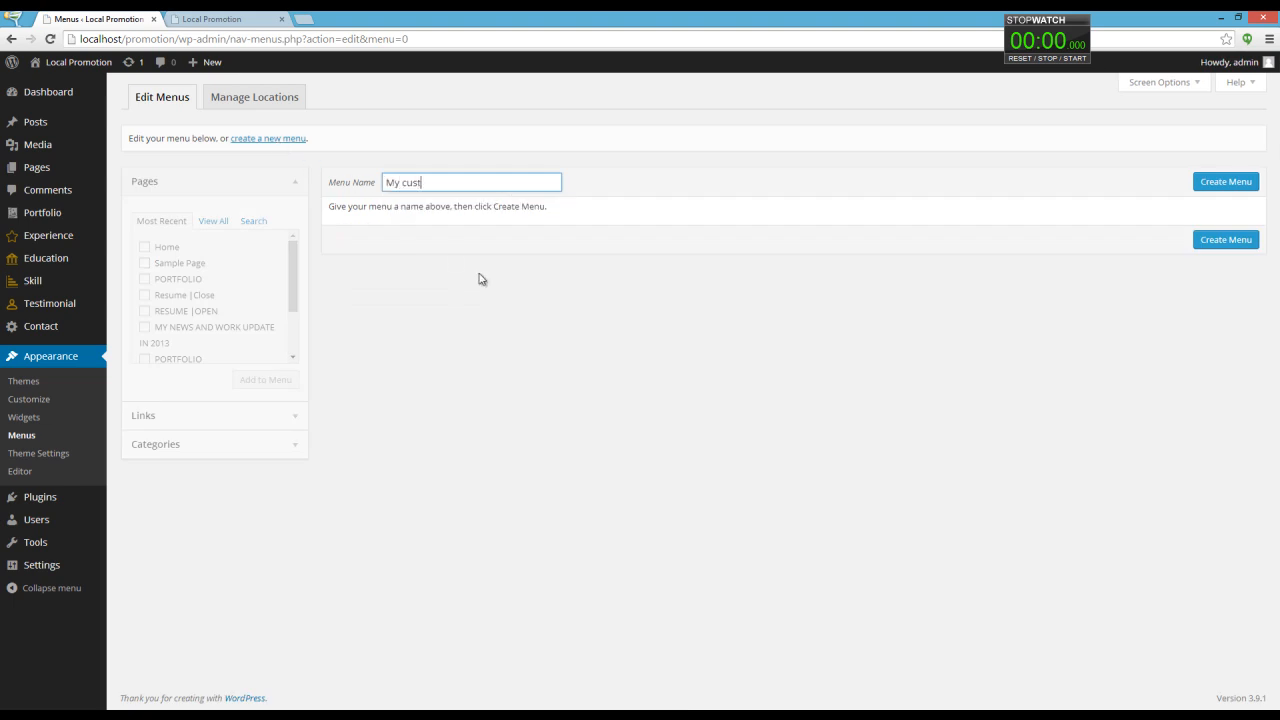
type("om me")
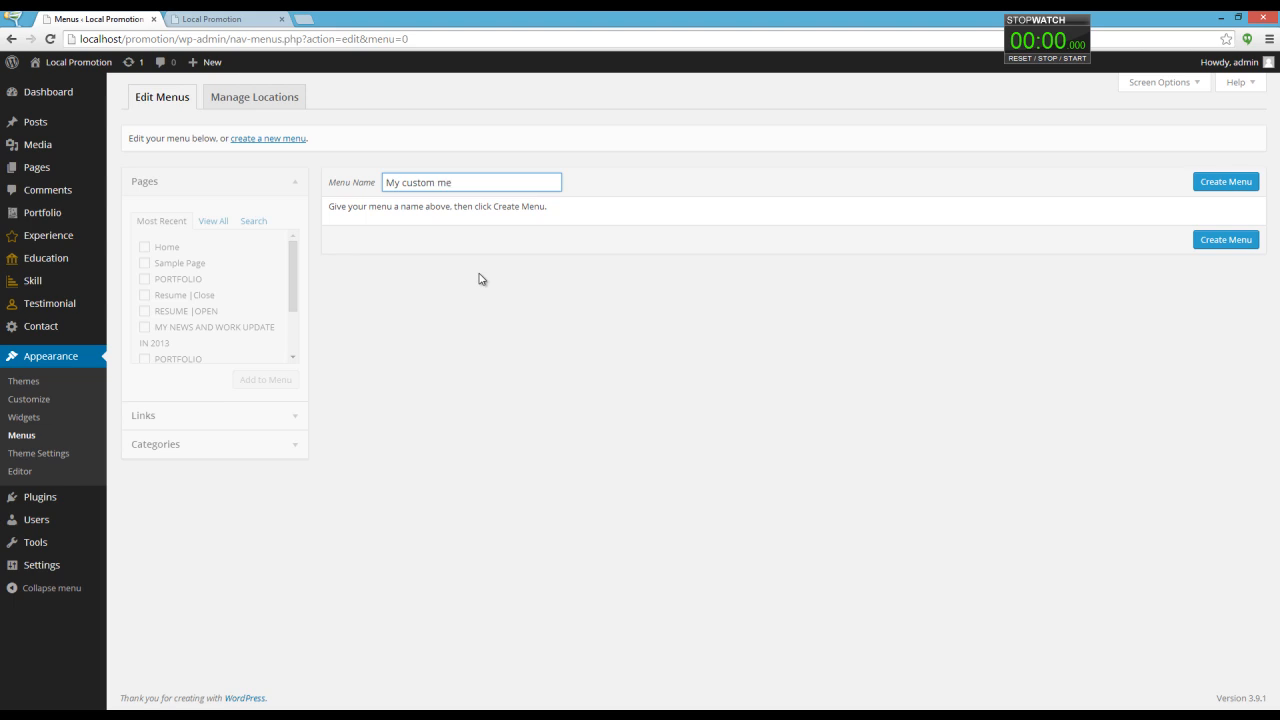
type("nu")
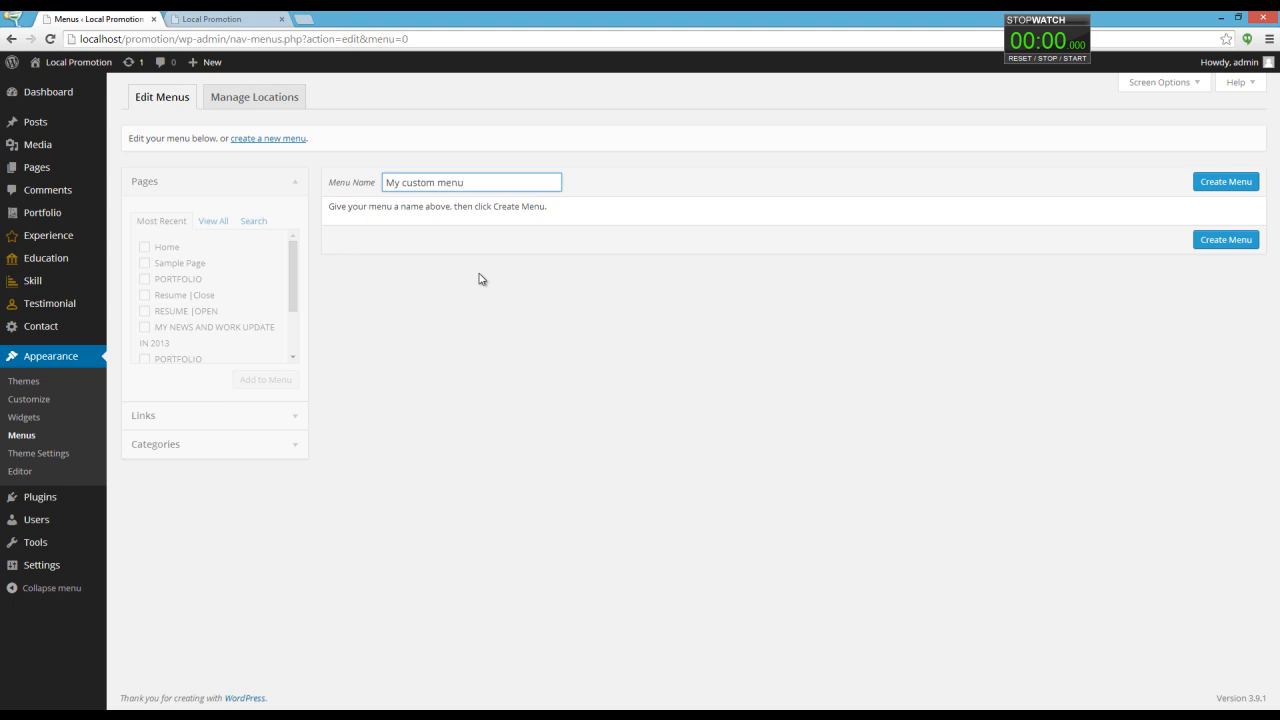
left_click(1226, 181)
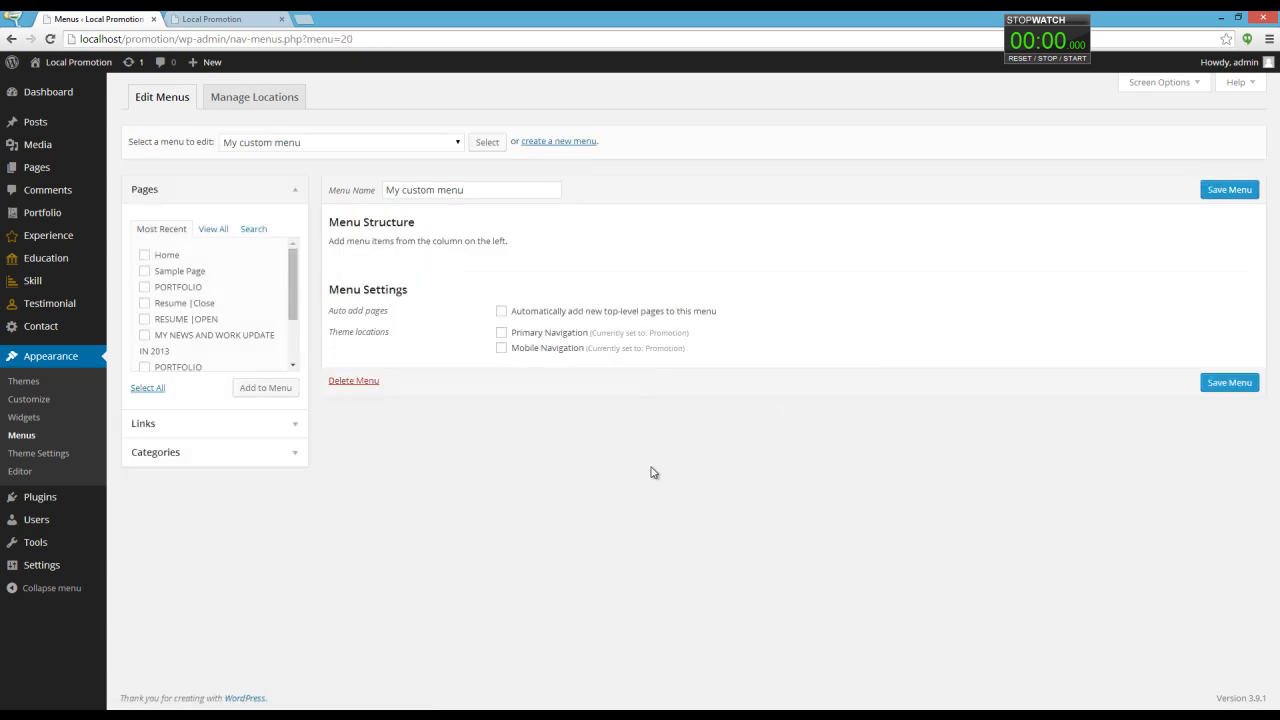
Add the Home page to the menu and expand the Home item's settings.
left_click(144, 254)
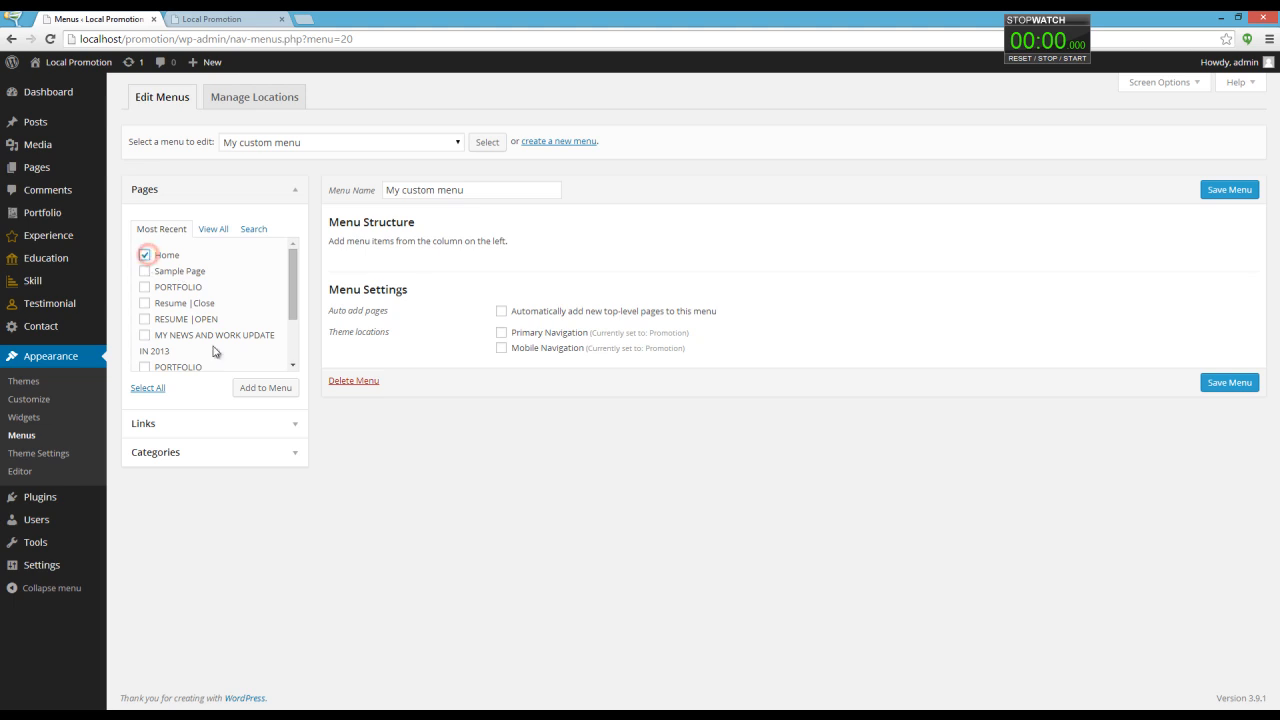
left_click(265, 387)
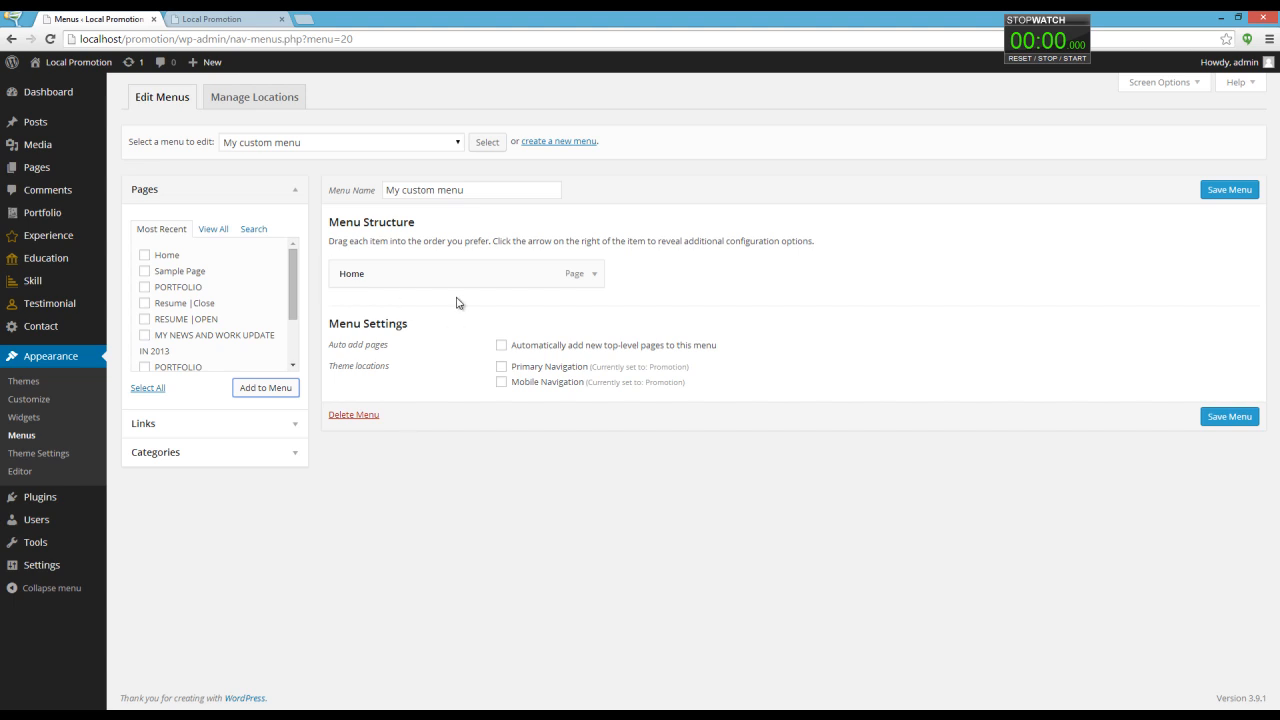
left_click(589, 273)
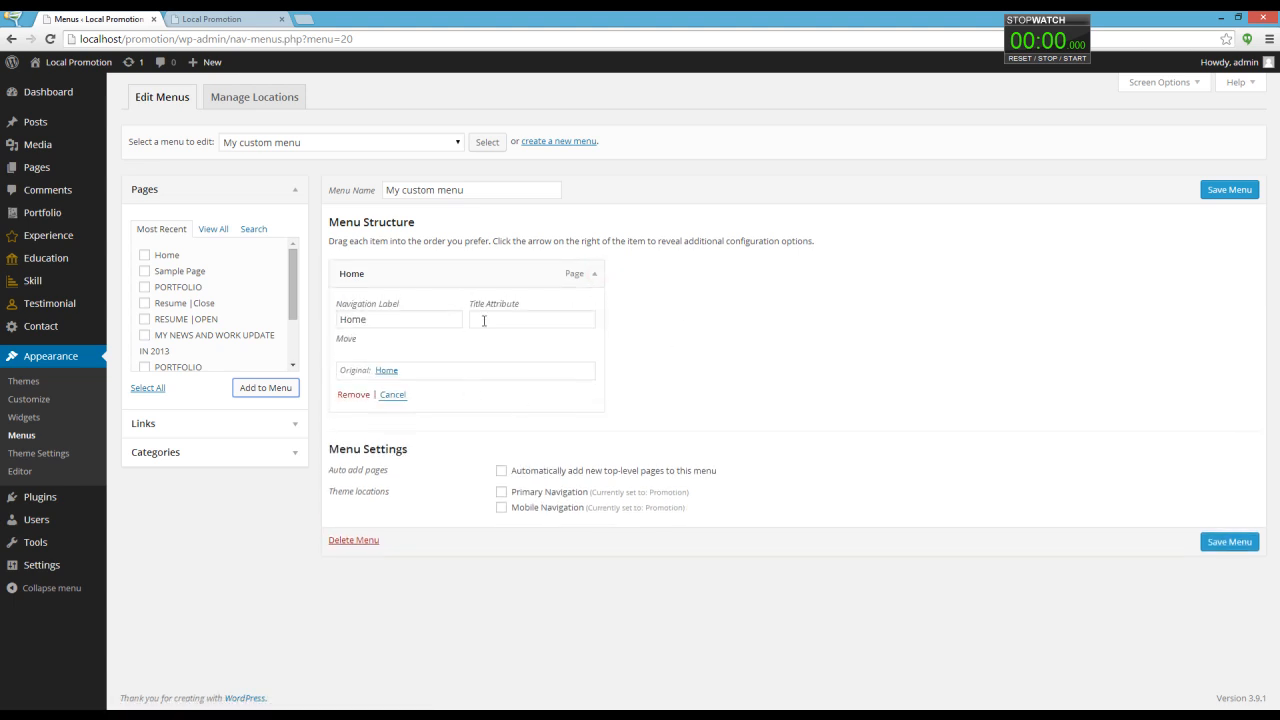
mouse_move(936, 329)
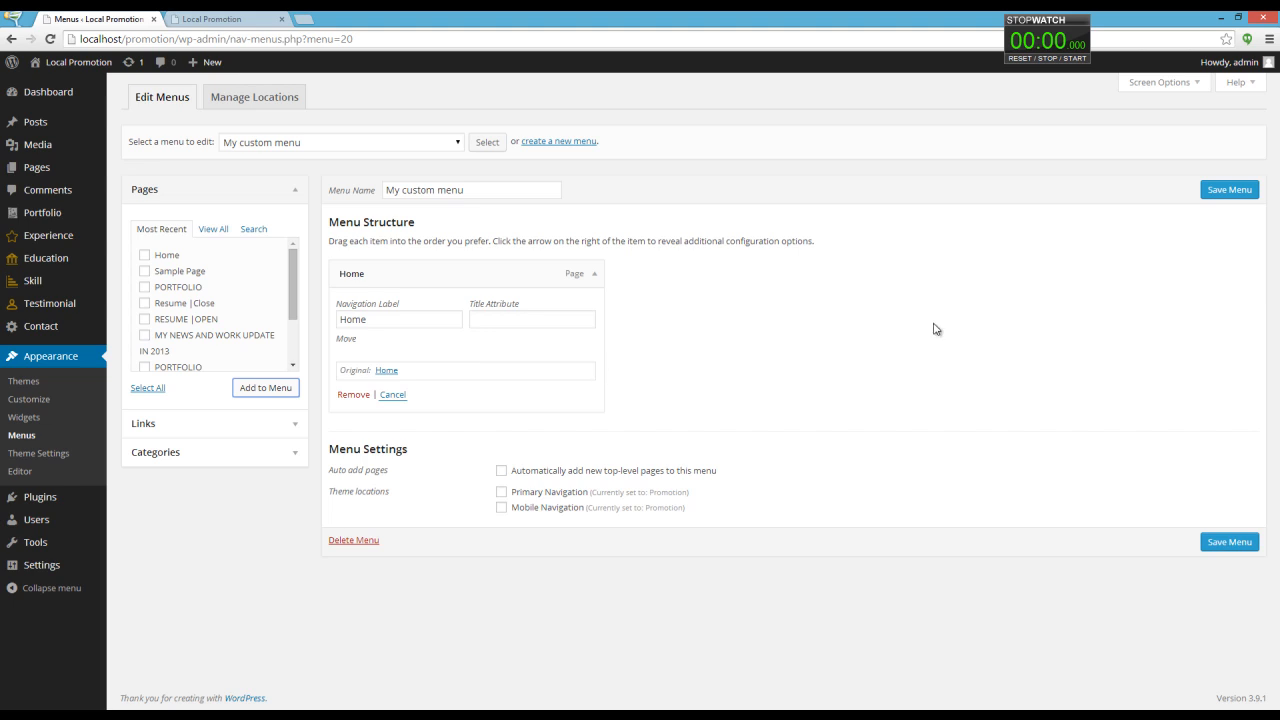
Enable the Description property for menu items in Screen Options.
left_click(1160, 82)
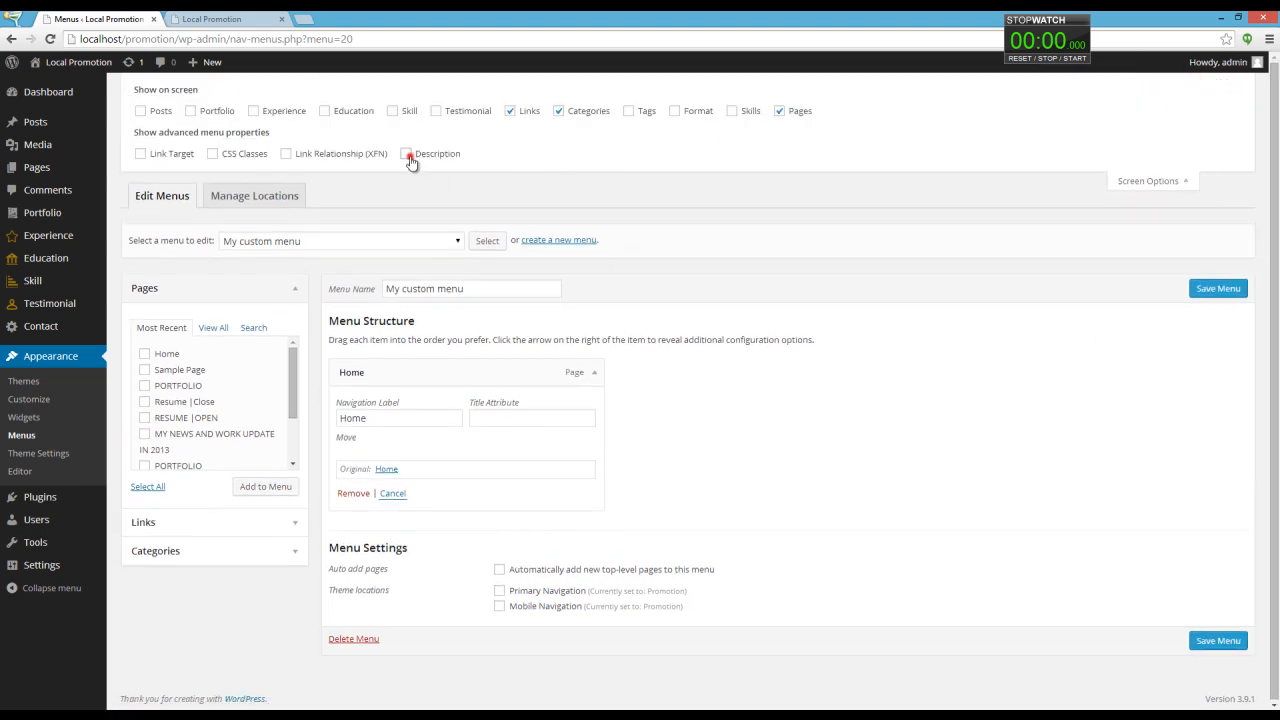
left_click(406, 153)
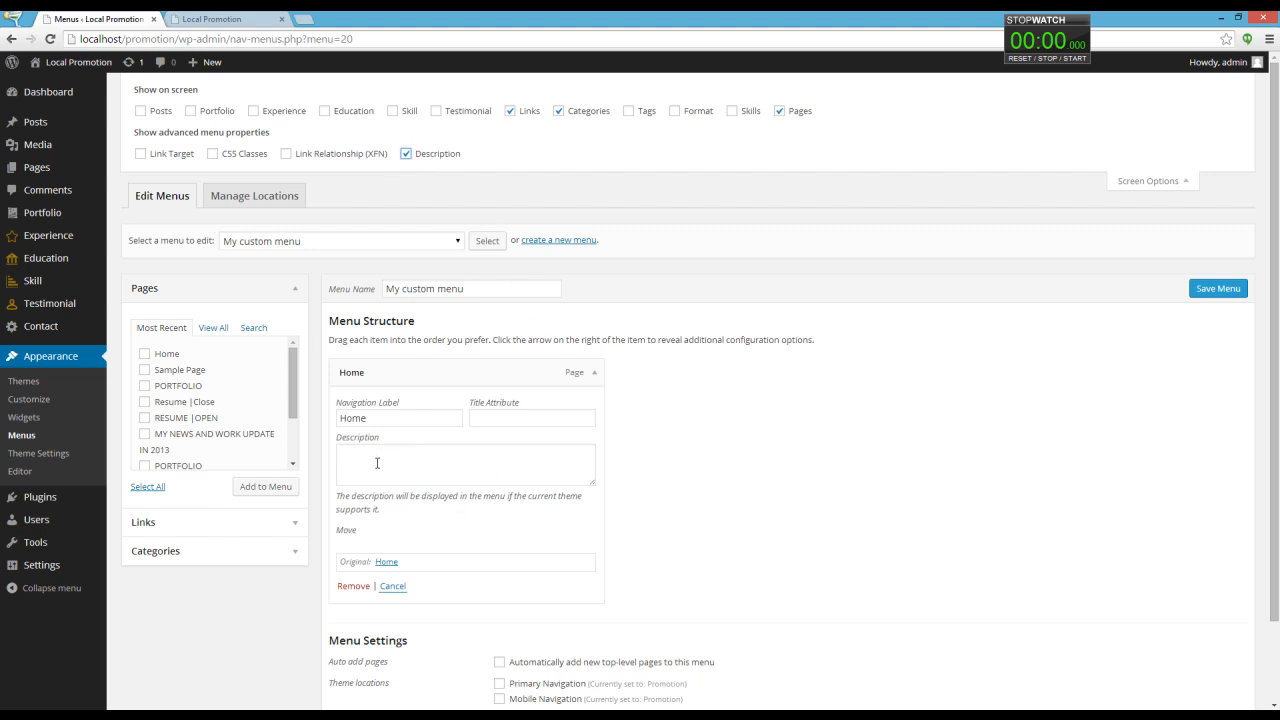
scroll("down", 3)
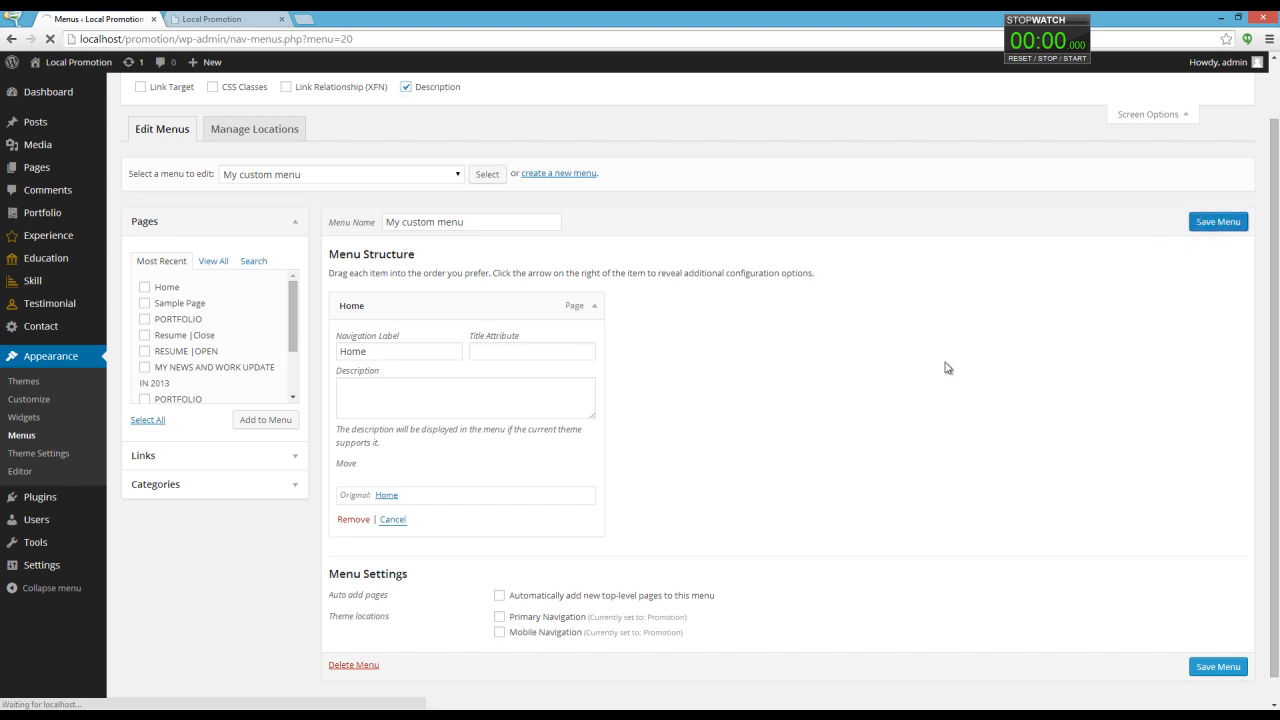
Save 'My custom menu' and assign it to Primary Navigation.
left_click(1218, 221)
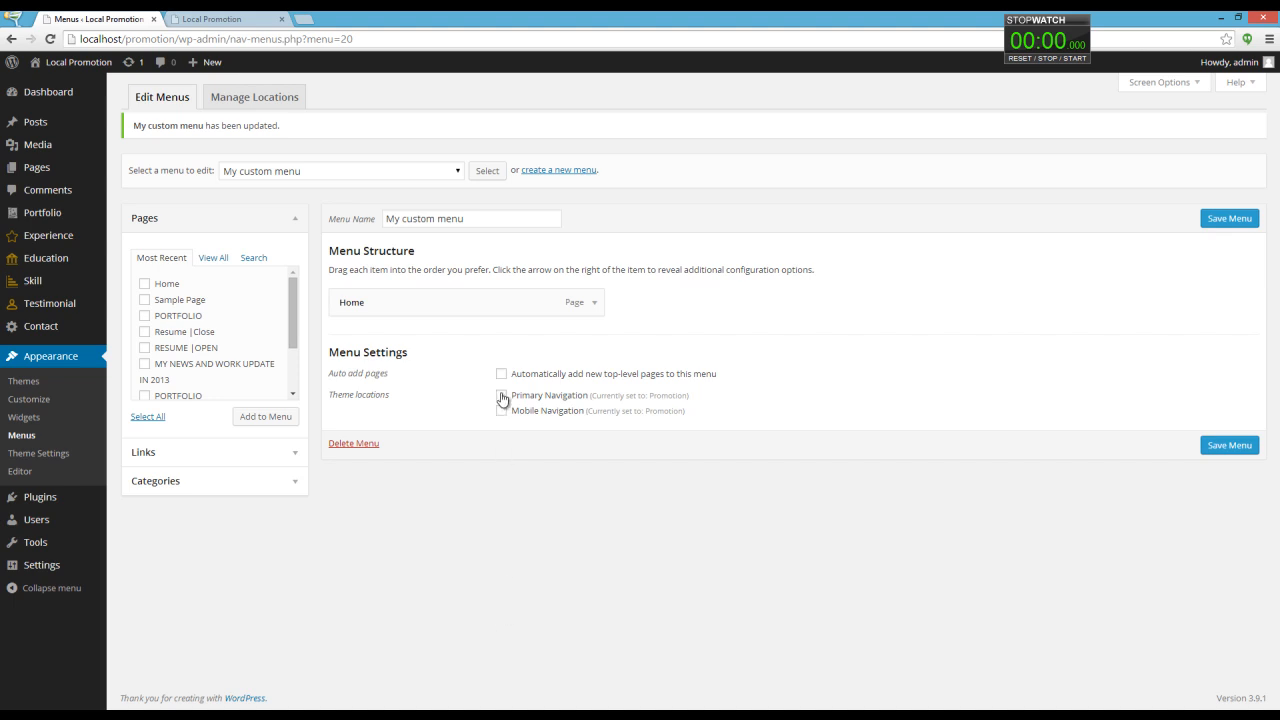
left_click(501, 395)
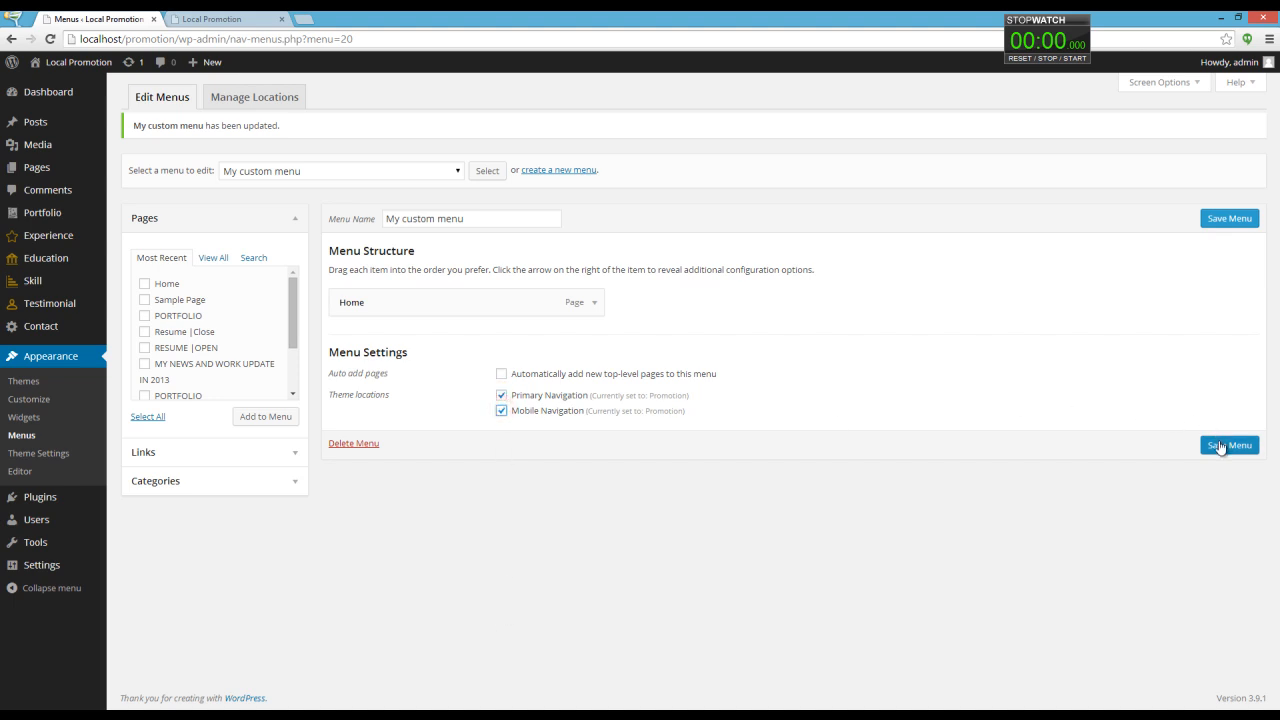
left_click(1229, 451)
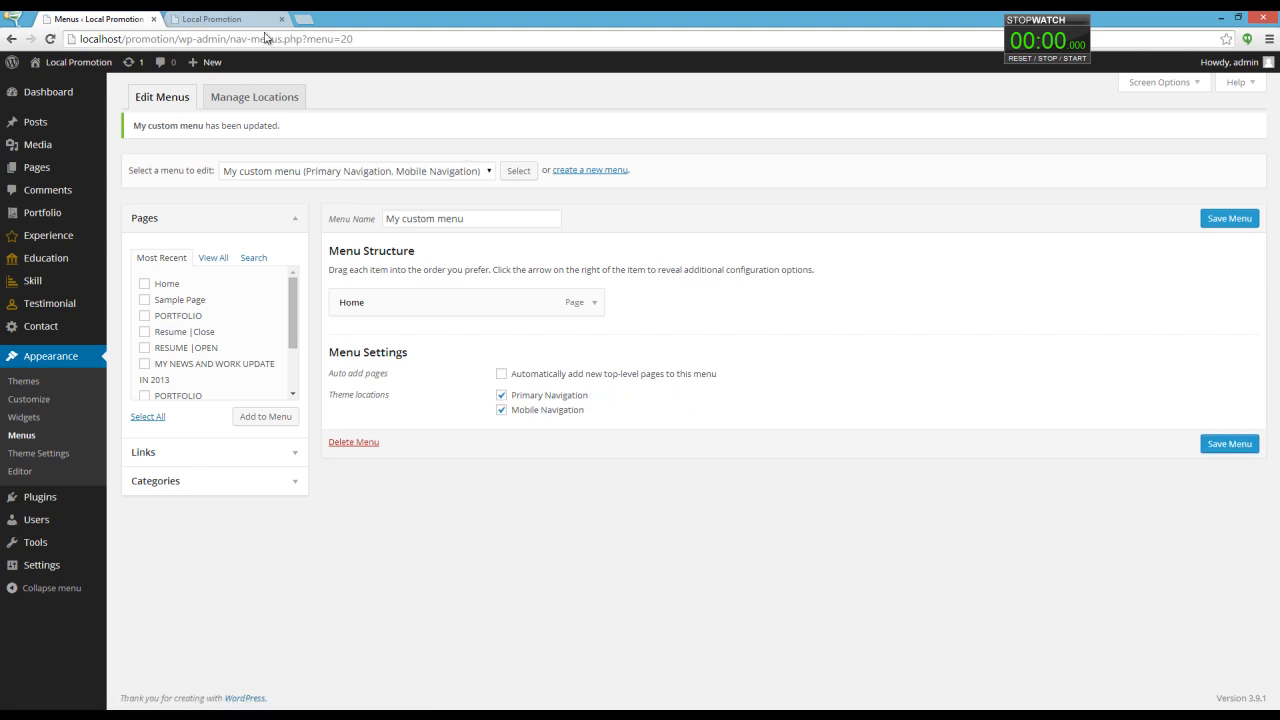
left_click(225, 18)
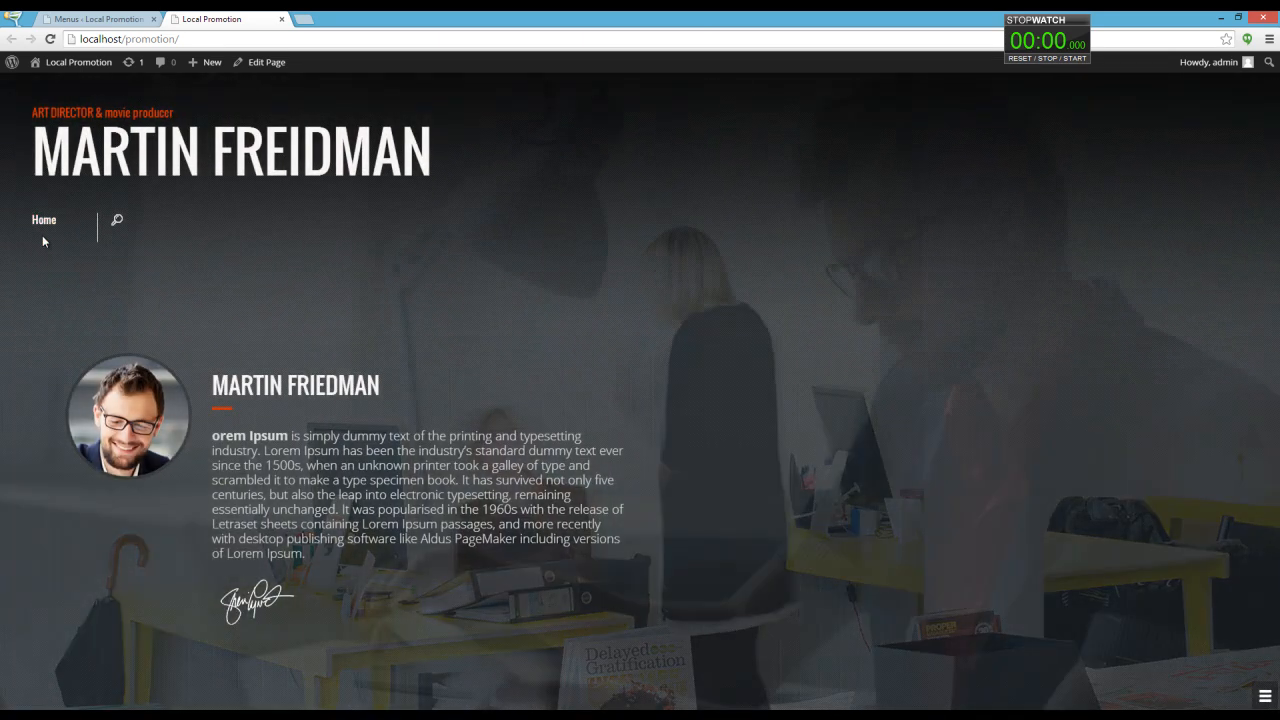
left_click(95, 18)
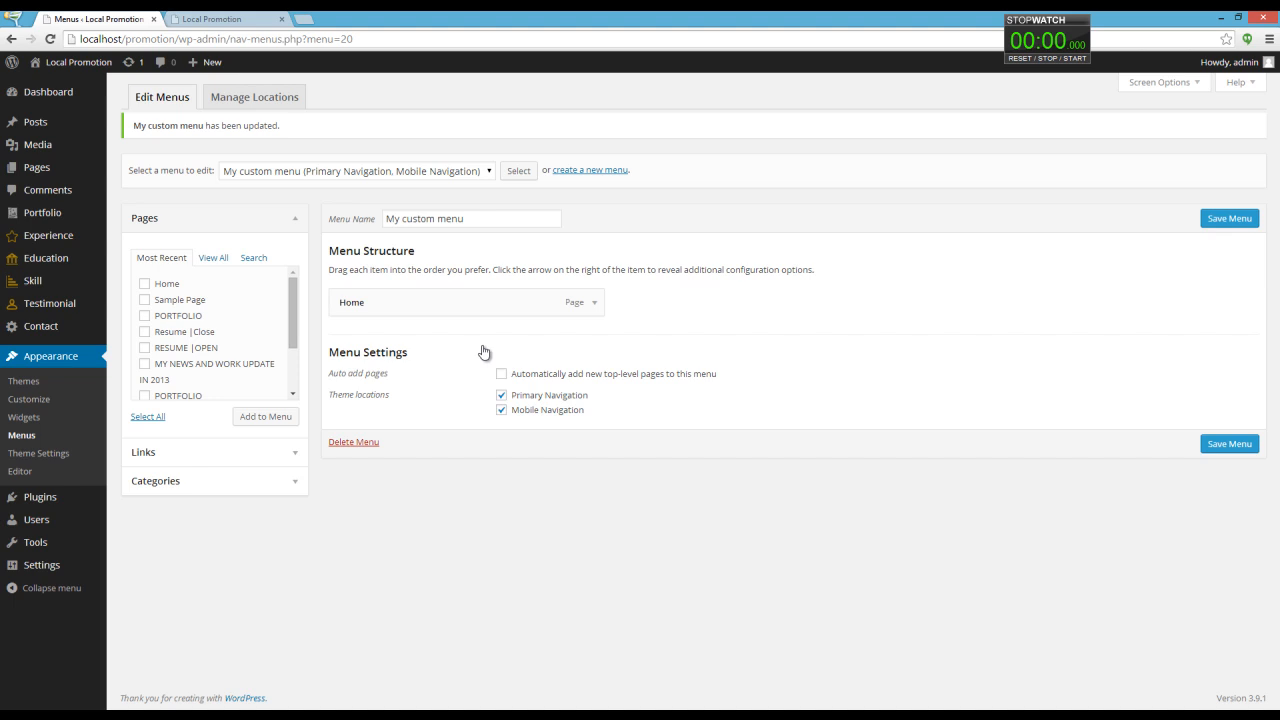
Expand the Home item again with its Description field kept visible via Screen Options.
left_click(593, 302)
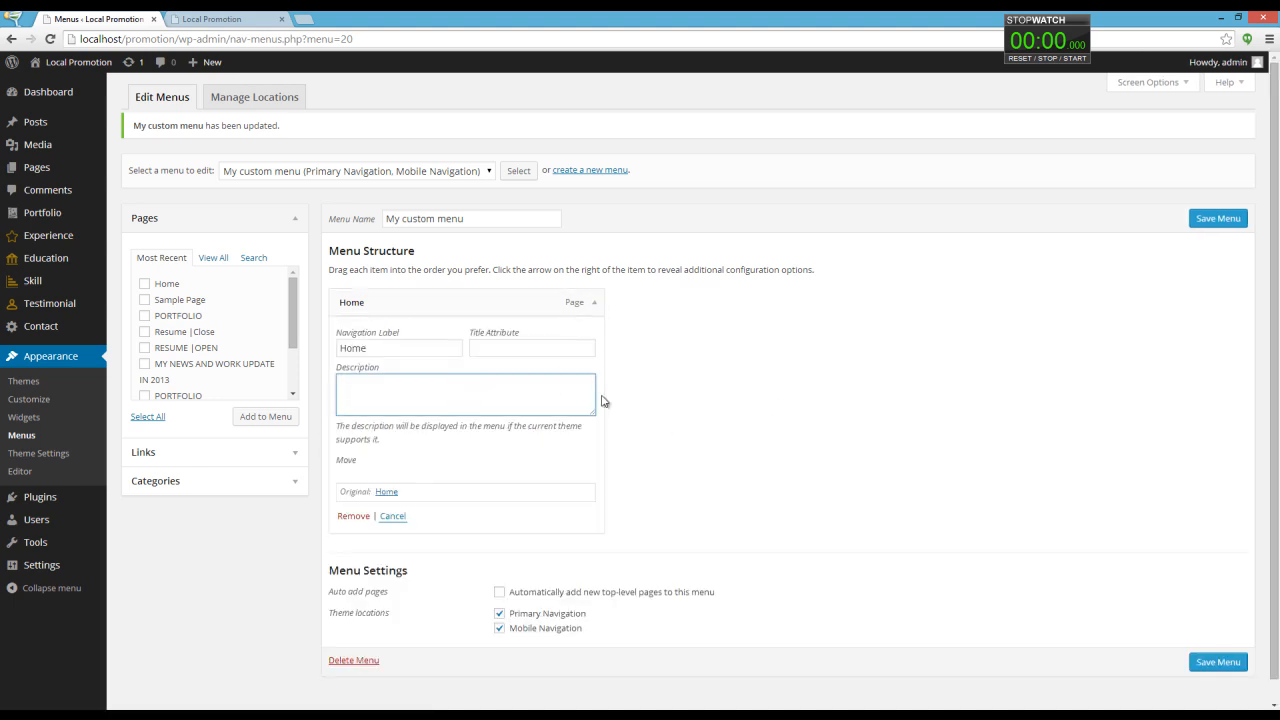
left_click(1150, 82)
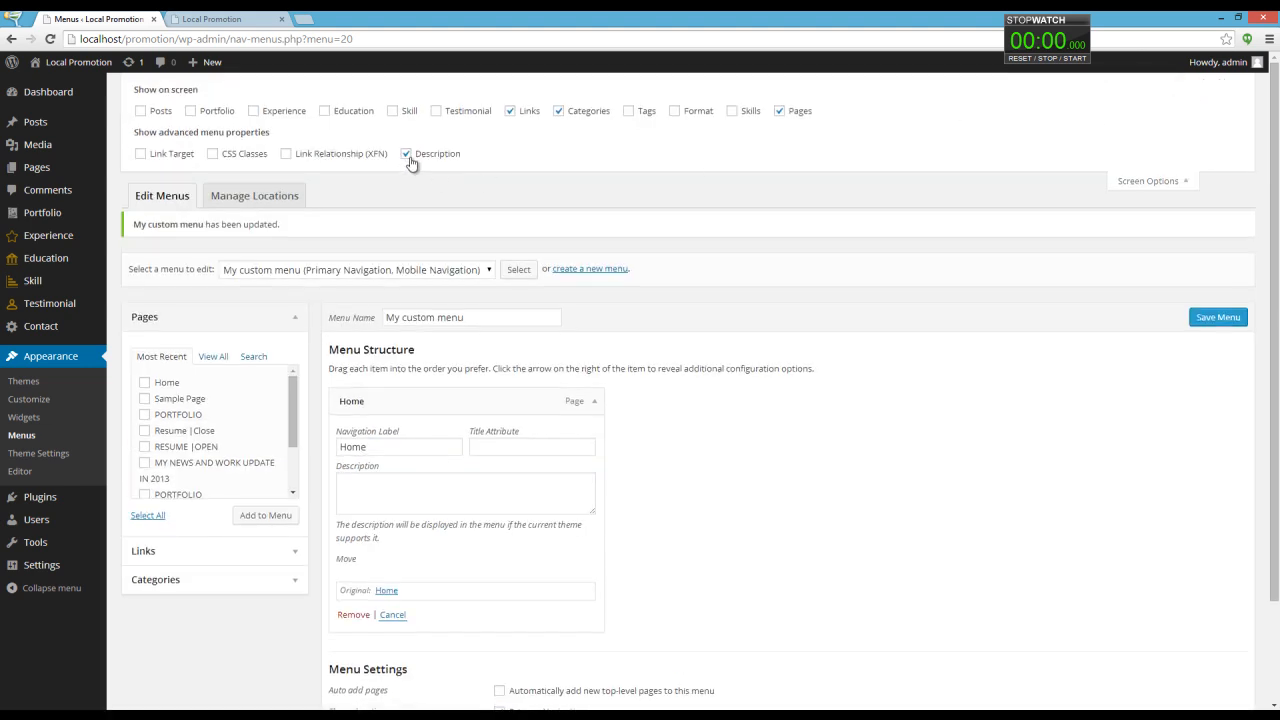
left_click(407, 153)
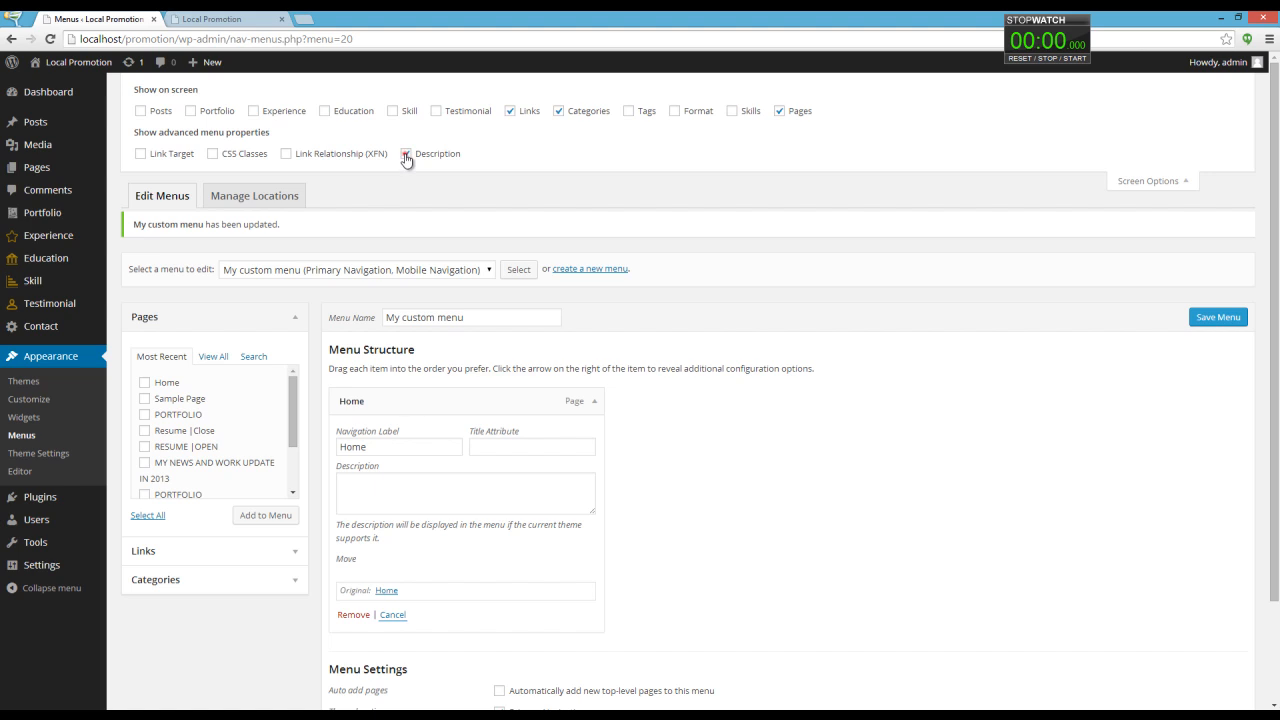
left_click(405, 153)
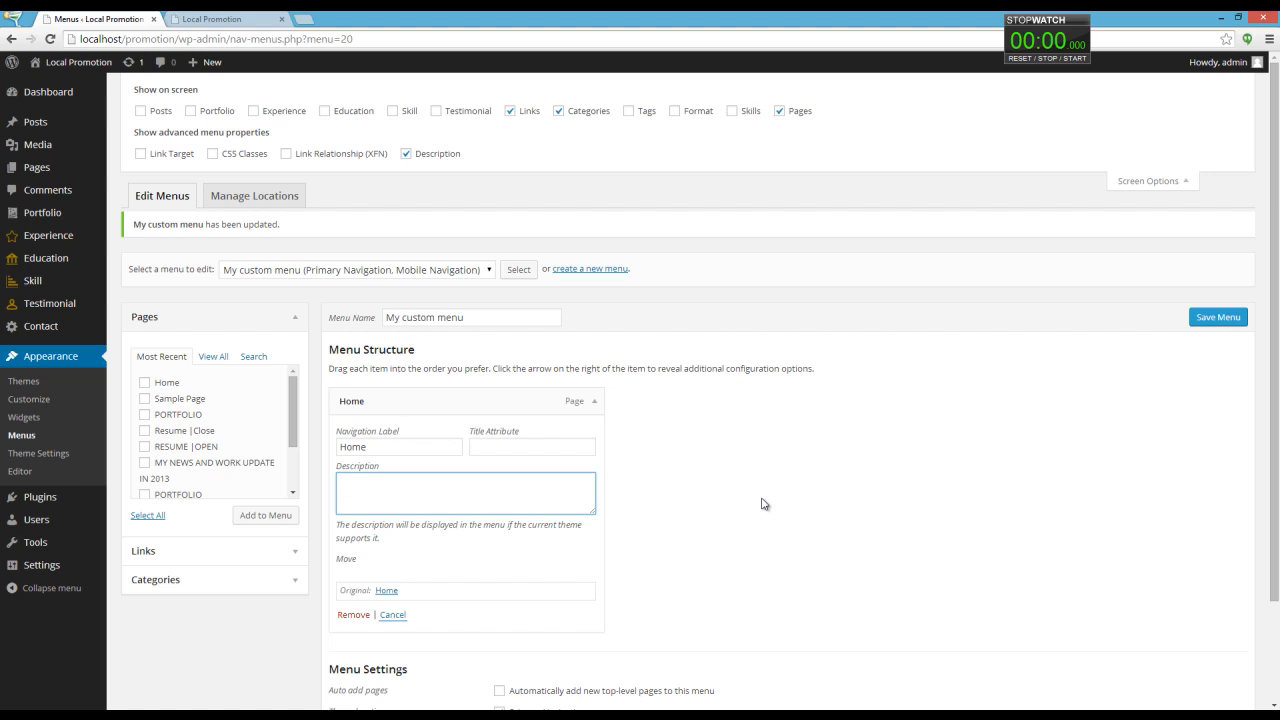
Enter 'My biography' as the Home item's description and save the menu.
type("My bio")
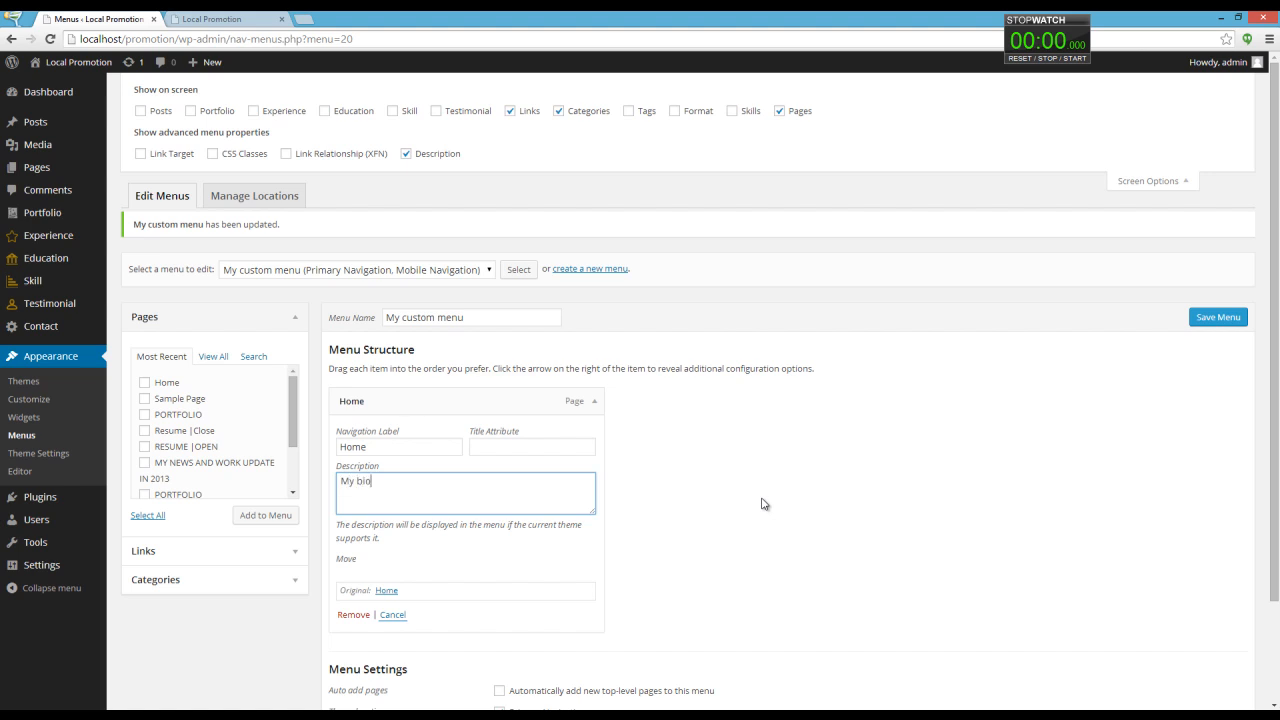
type("graphy")
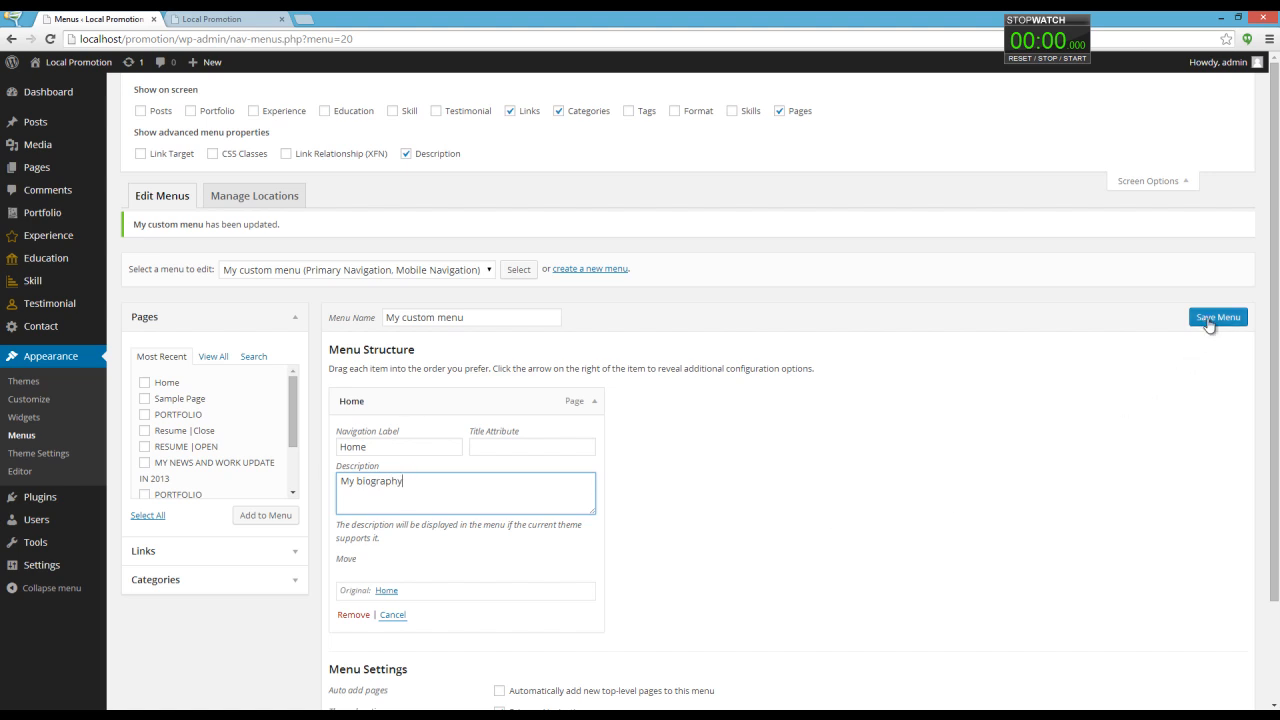
left_click(1218, 317)
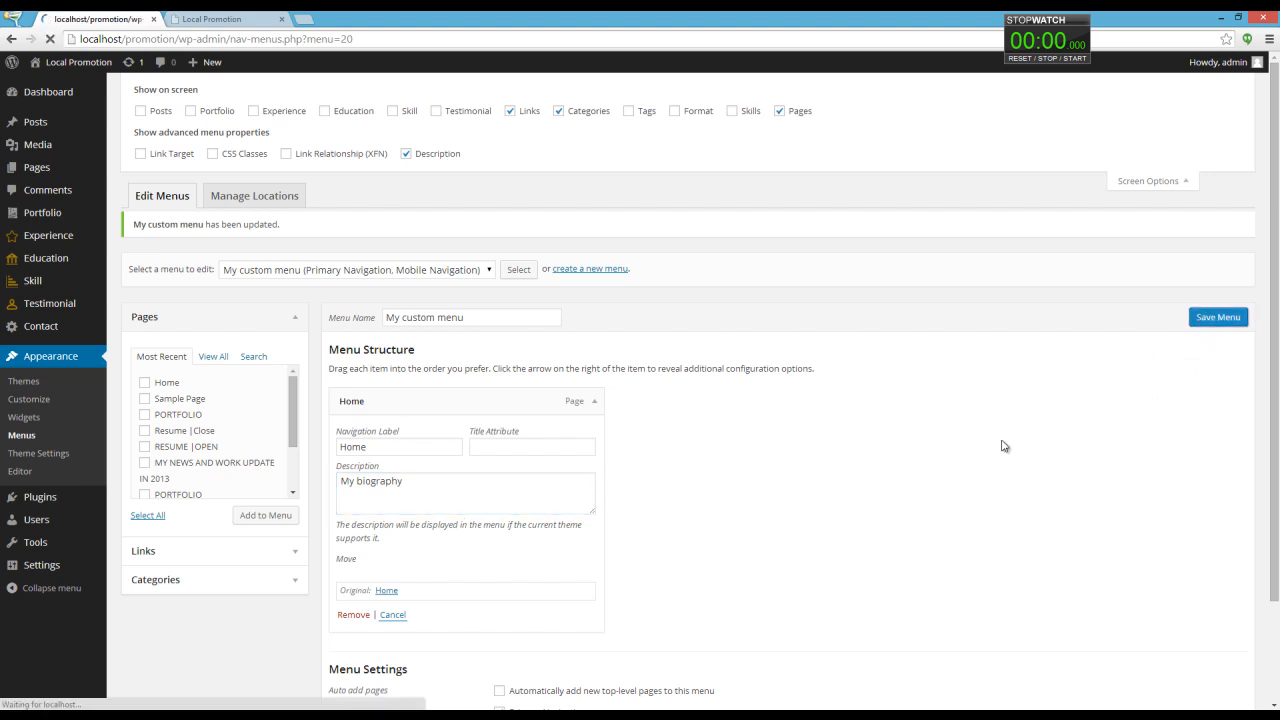